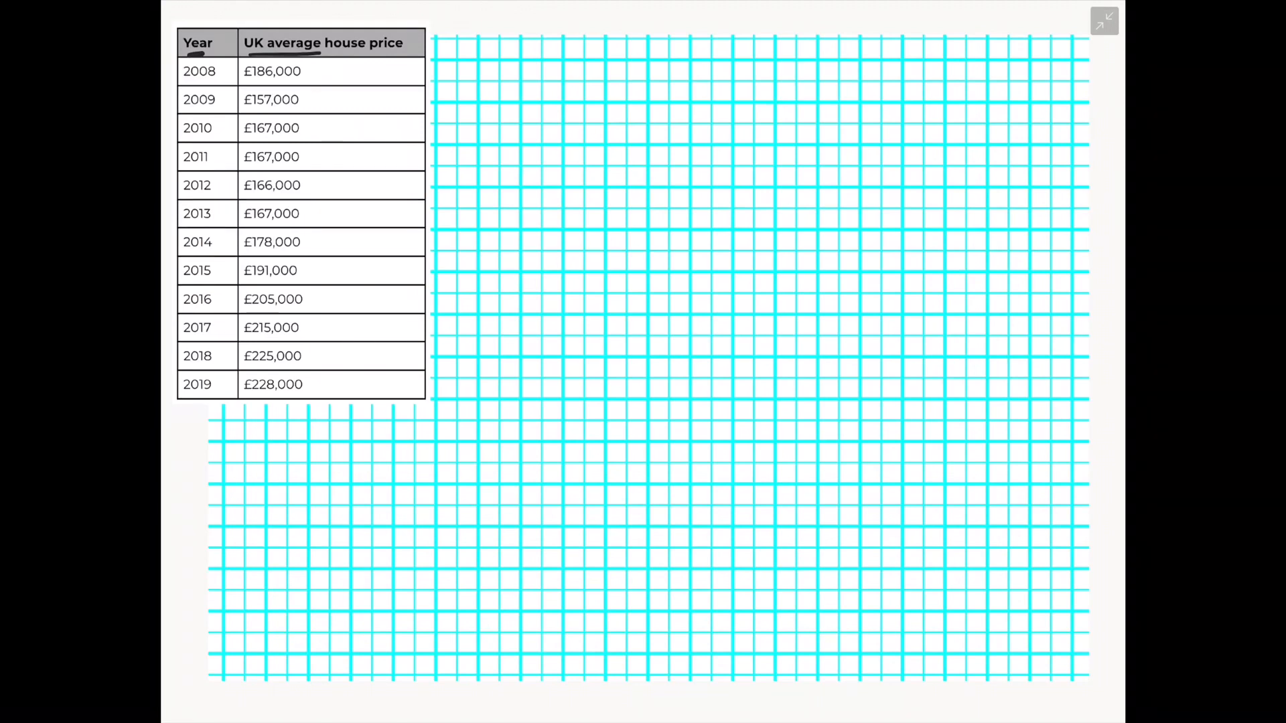
Draw the horizontal and vertical axes on the grid and handwrite YEAR below the horizontal one.
{"action": "left_click_drag", "start_coordinate": [564, 615], "coordinate": [1065, 612]}
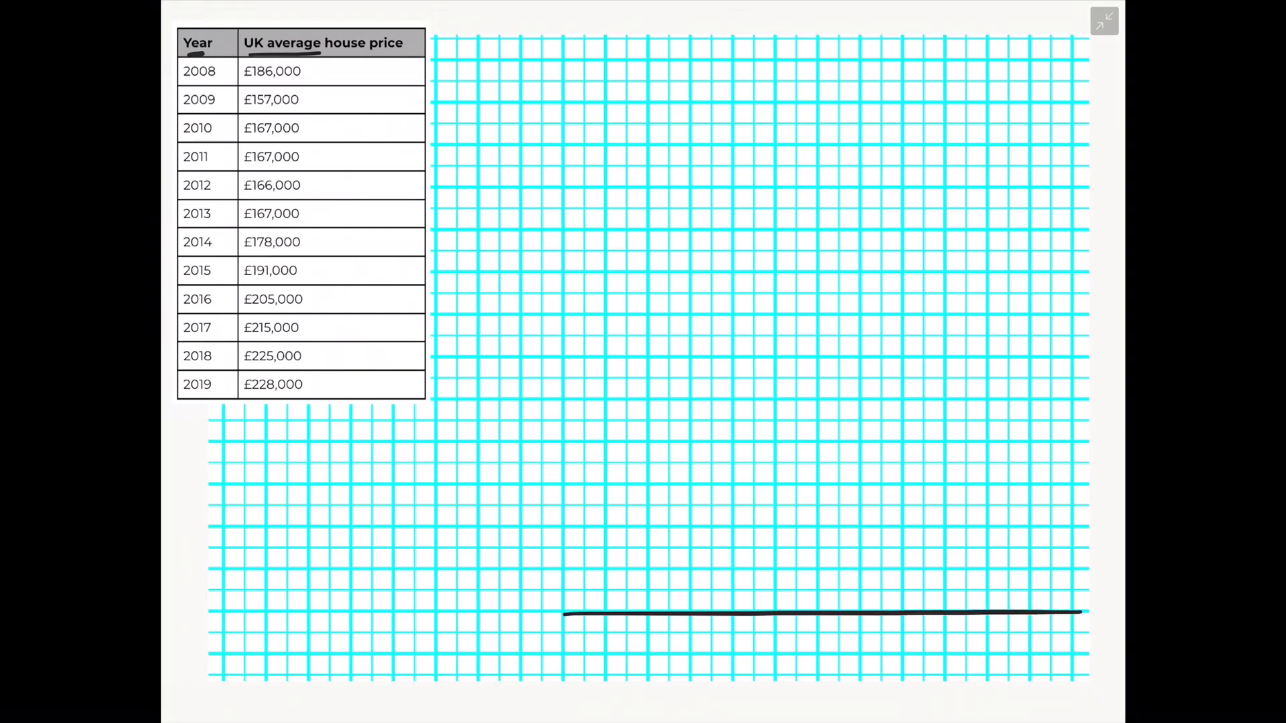
{"action": "left_click_drag", "start_coordinate": [562, 61], "coordinate": [563, 541]}
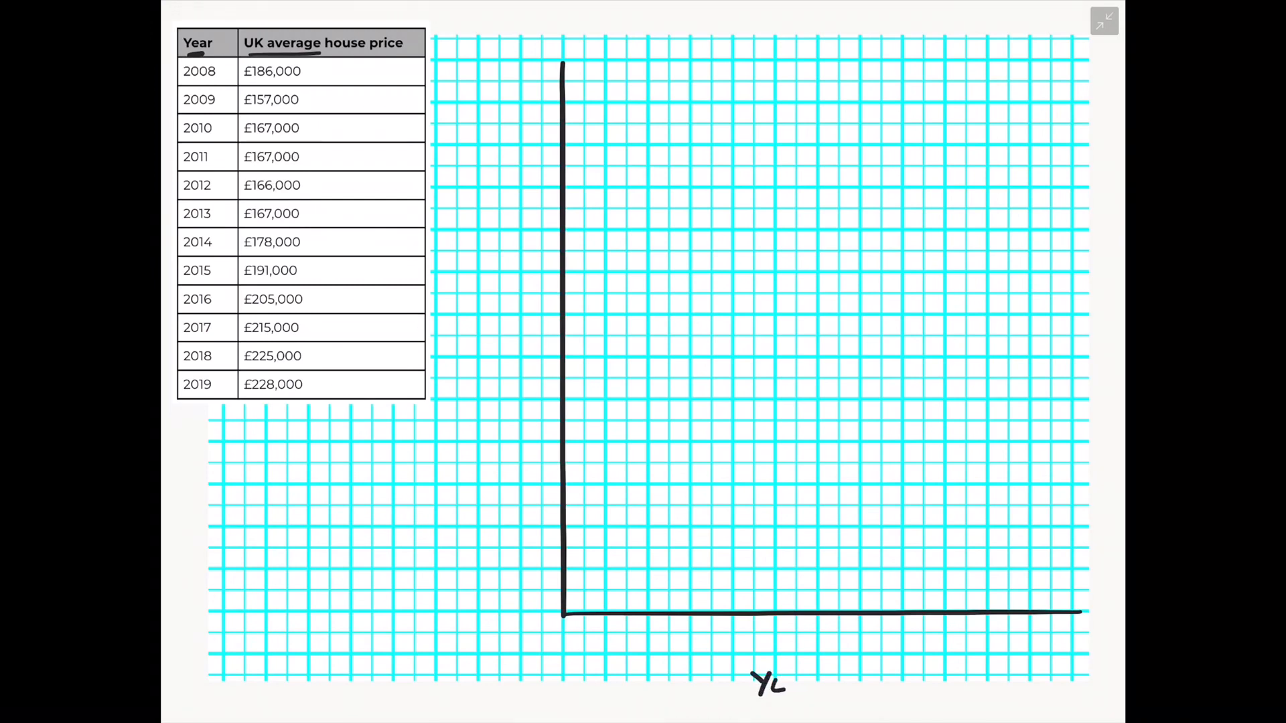
{"action": "type", "text": "YEA"}
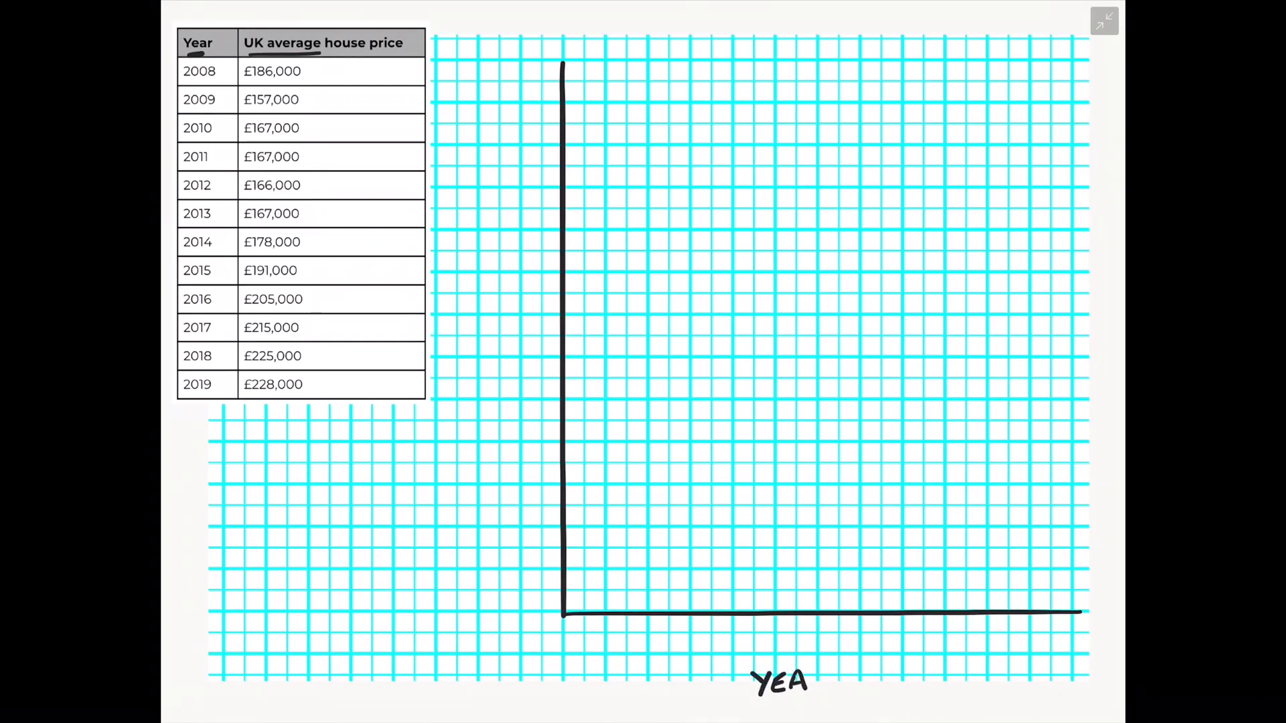
{"action": "type", "text": "R"}
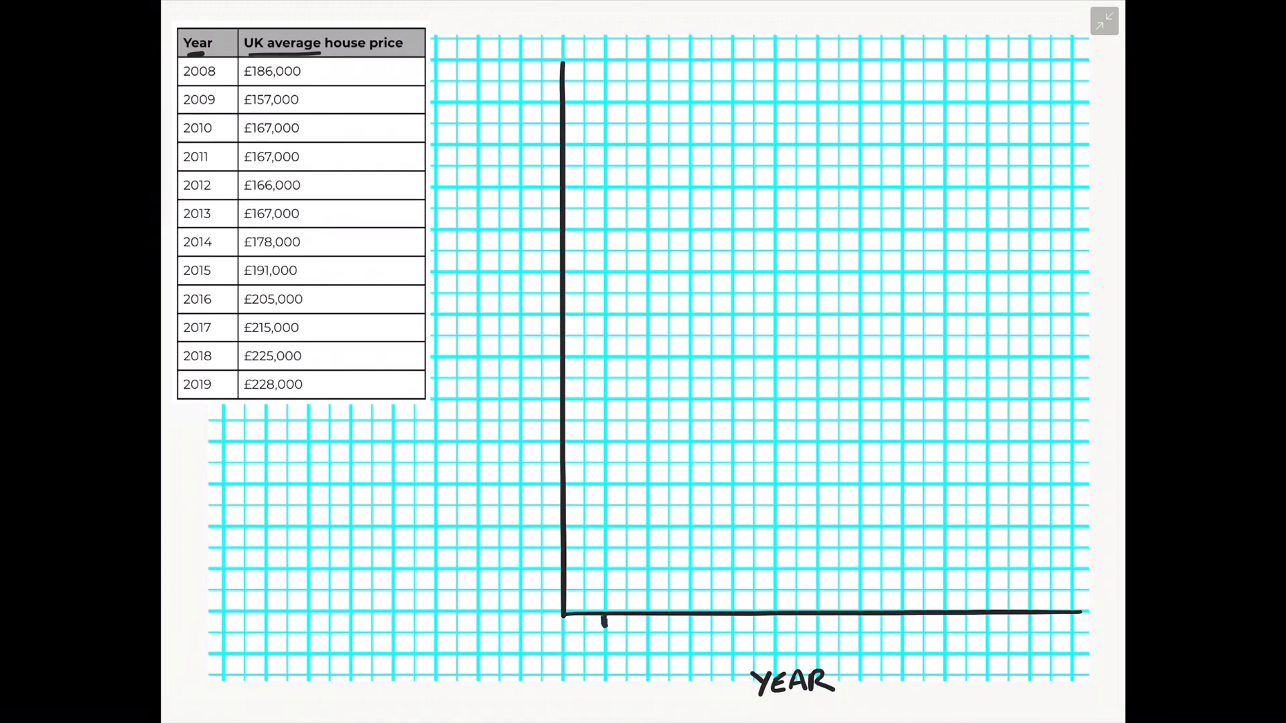
Mark the first year tick marks along the horizontal axis.
{"action": "left_click_drag", "start_coordinate": [603, 621], "coordinate": [730, 622]}
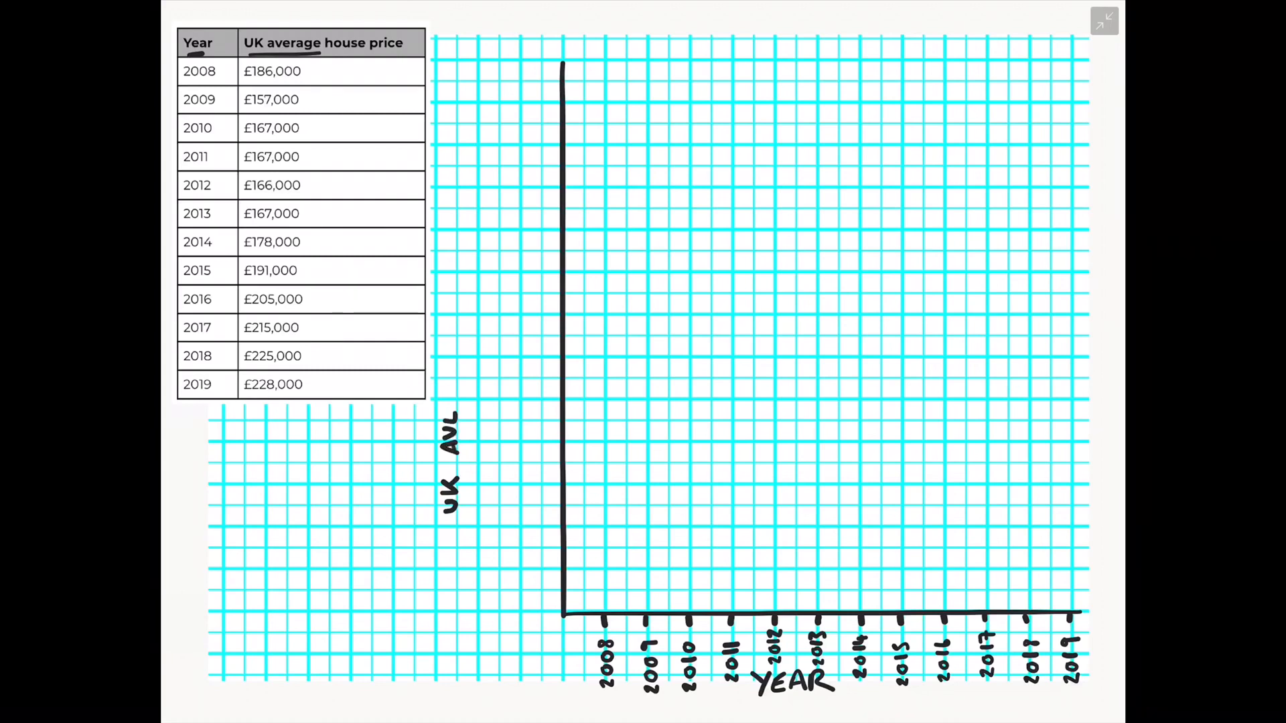
Finish writing AVERAGE HOUSE PRICE up the vertical axis and add evenly spaced price ticks.
{"action": "type", "text": "AVERAGE HOUSE"}
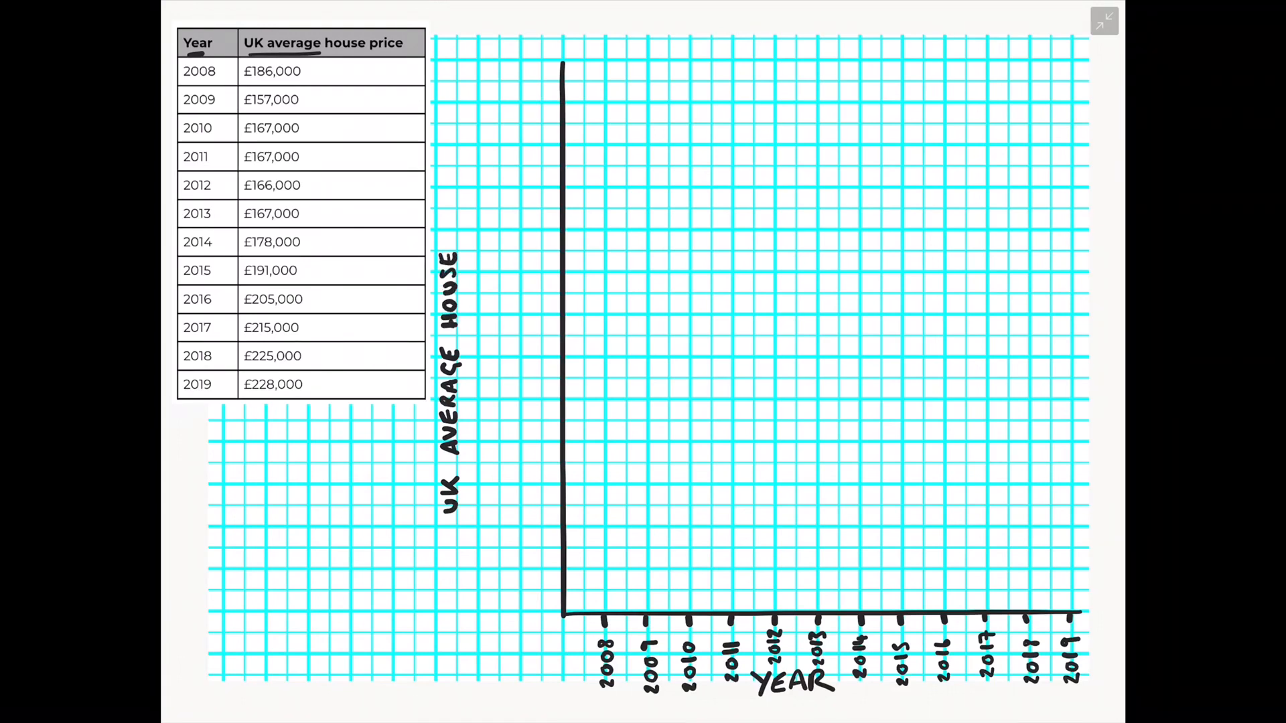
{"action": "type", "text": "PR"}
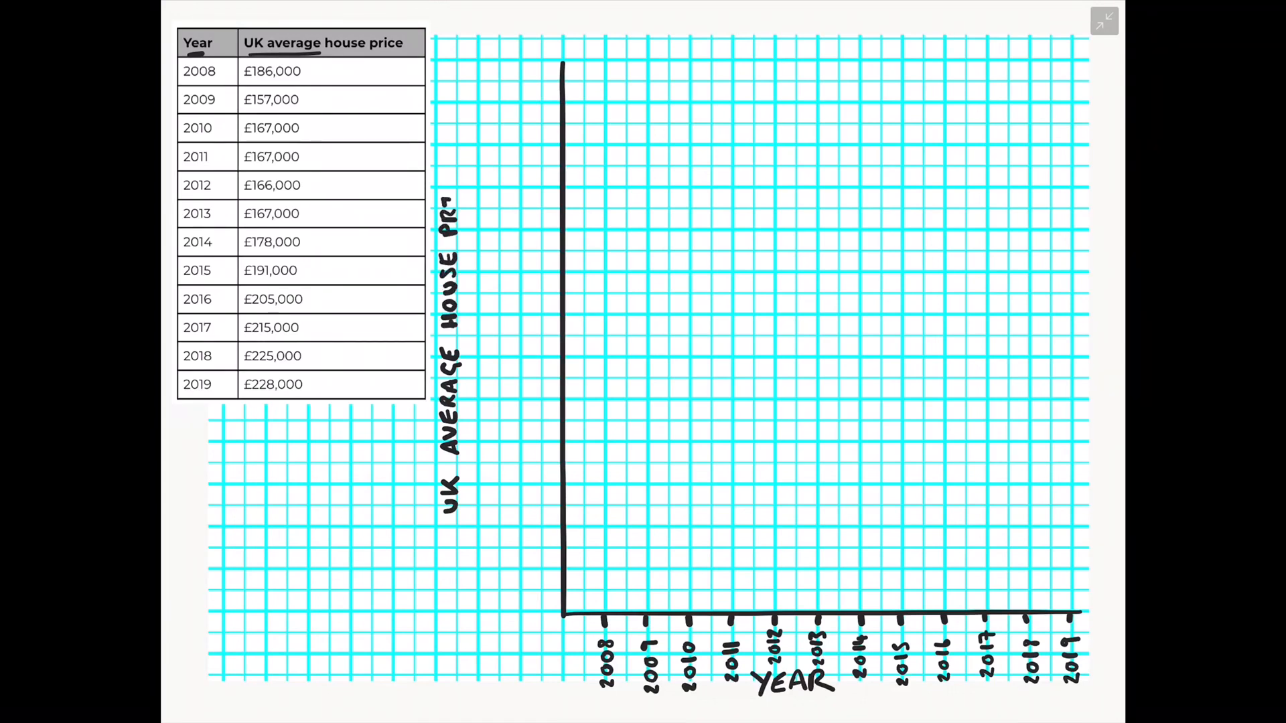
{"action": "type", "text": "PRICE (£"}
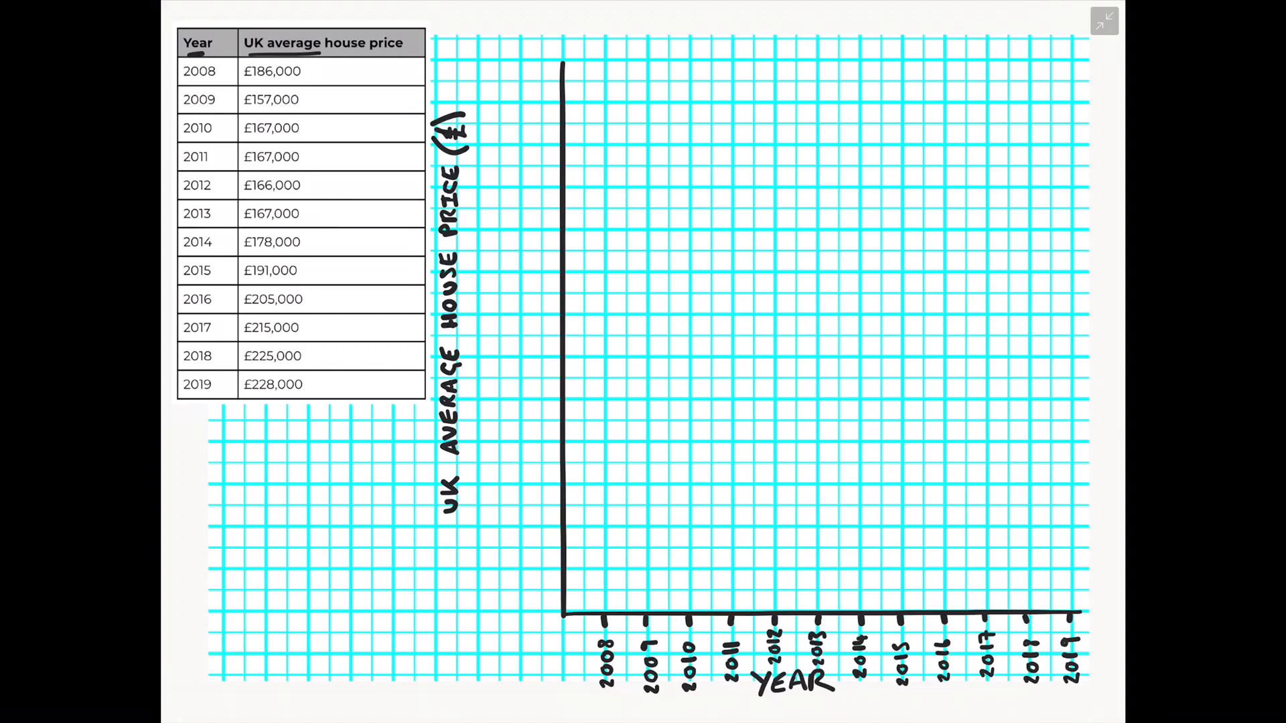
{"action": "left_click_drag", "start_coordinate": [243, 385], "coordinate": [308, 384]}
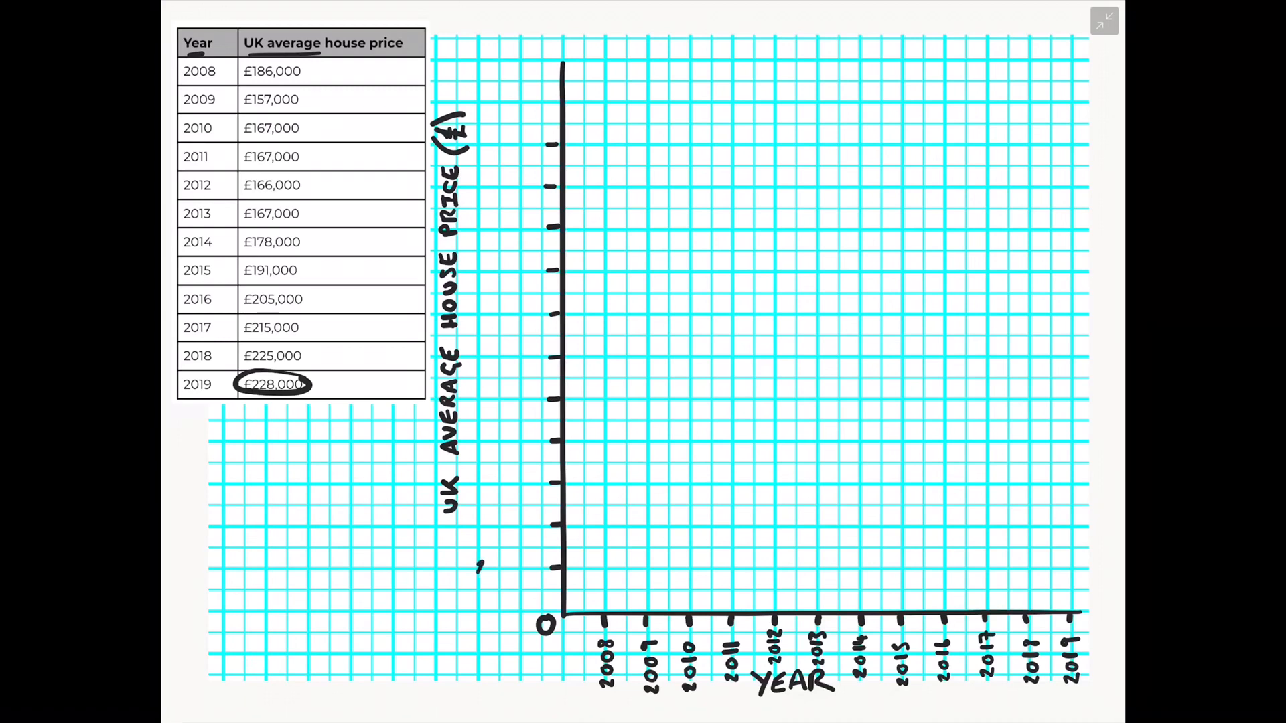
Write the price labels 25,000, 75,000, 150,000 and 175,000 beside the vertical axis ticks.
{"action": "type", "text": "25,000"}
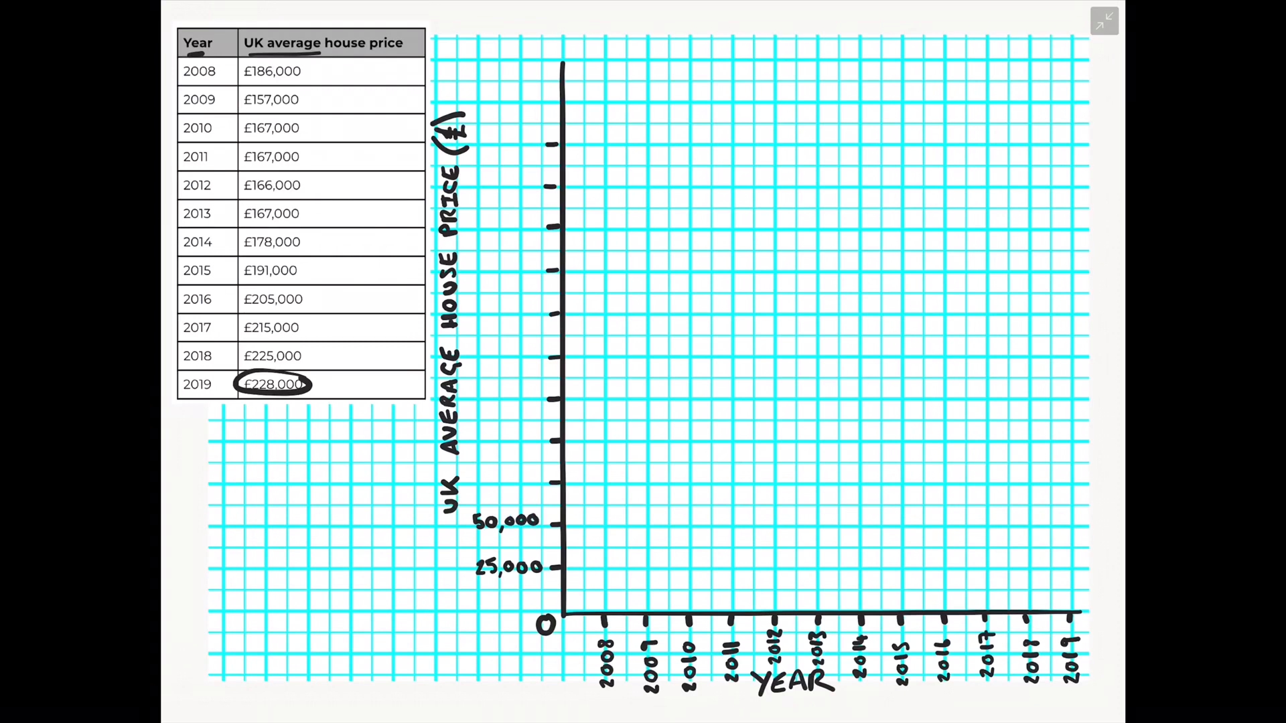
{"action": "type", "text": "75,000"}
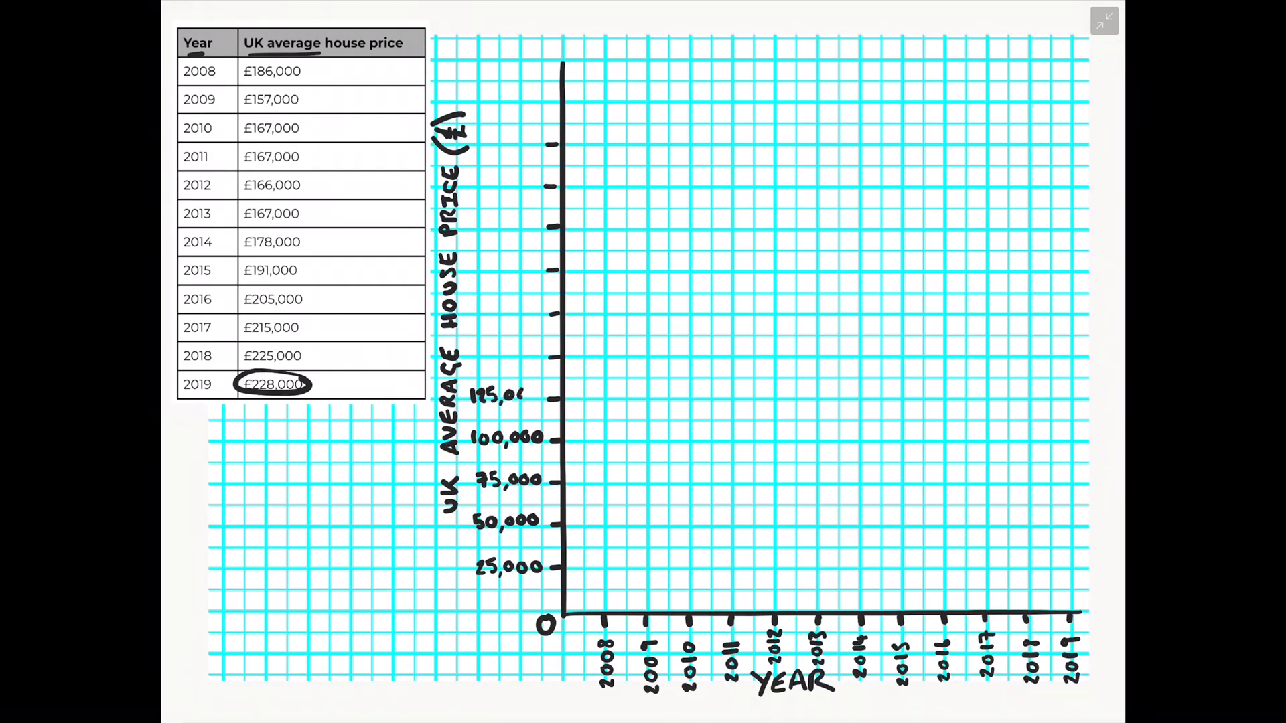
{"action": "type", "text": "150,000"}
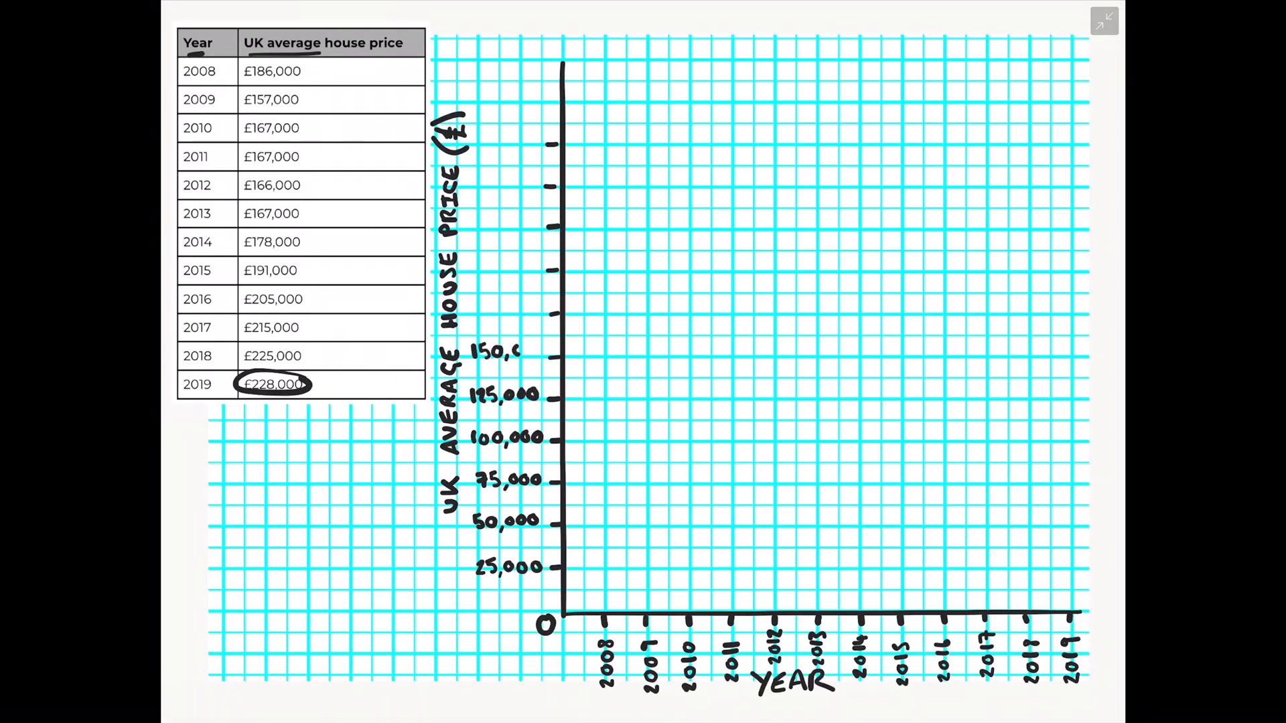
{"action": "type", "text": "175,000"}
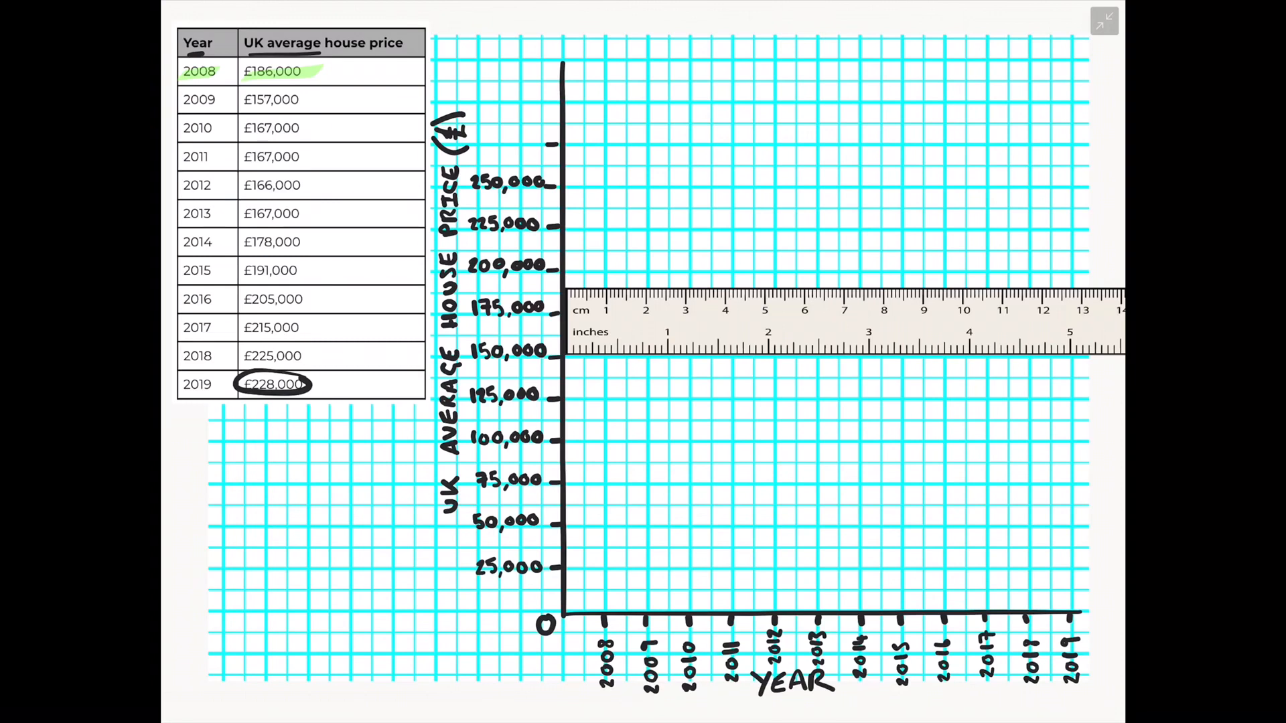
Draw a guide line up from 2008 and mark the £186,000 price with a blue cross.
{"action": "left_click_drag", "start_coordinate": [820, 320], "coordinate": [819, 263]}
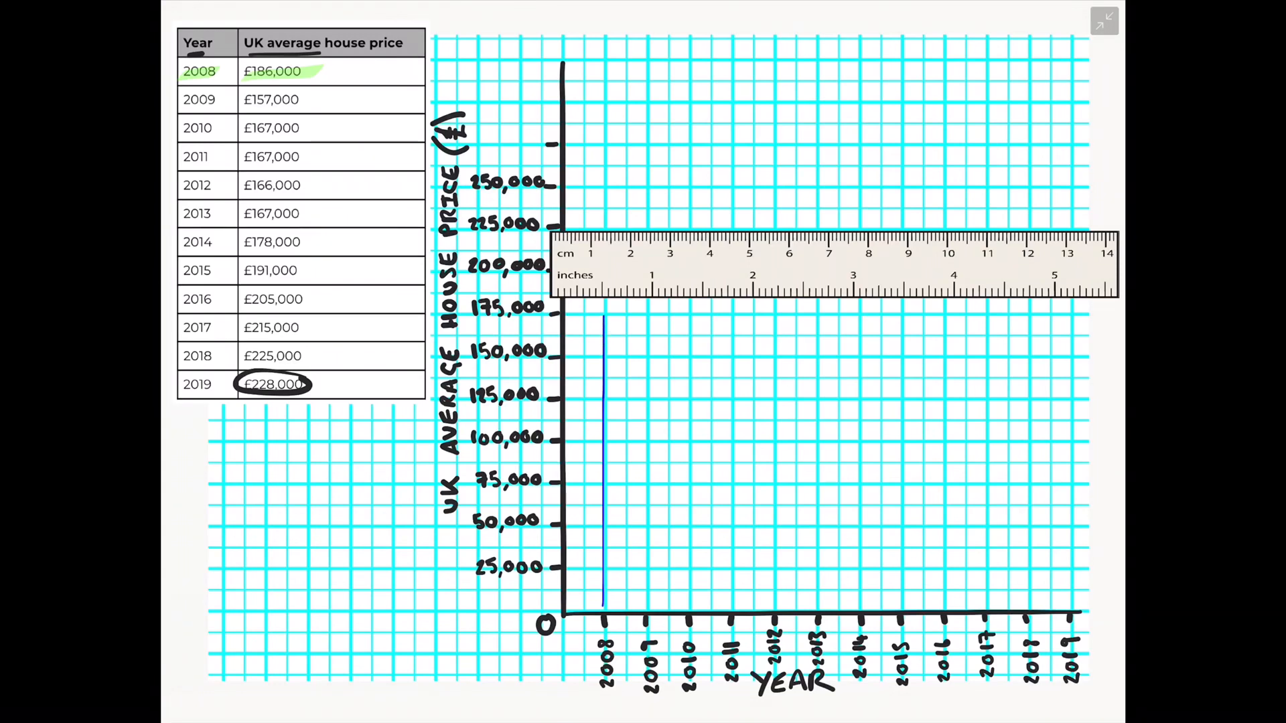
{"action": "left_click_drag", "start_coordinate": [611, 291], "coordinate": [598, 308]}
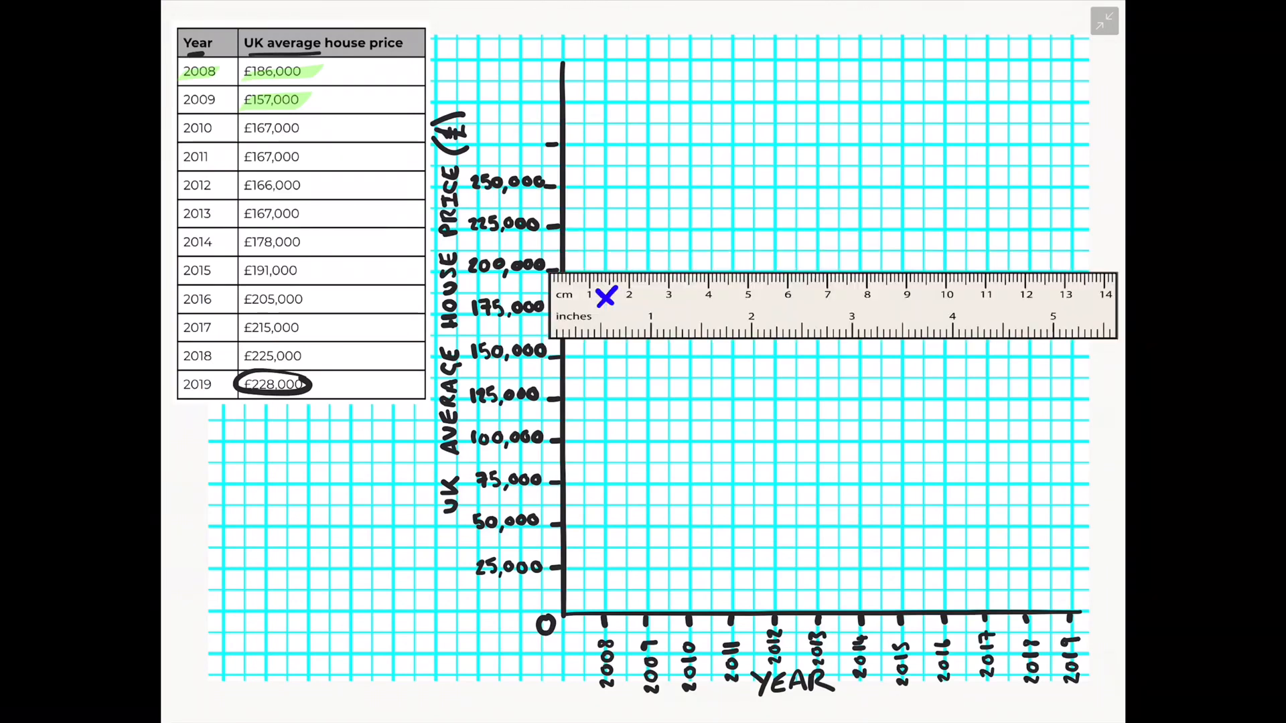
Guide up from 2009 and mark crosses for the 2009, 2011 and 2012 prices.
{"action": "left_click_drag", "start_coordinate": [645, 609], "coordinate": [646, 529]}
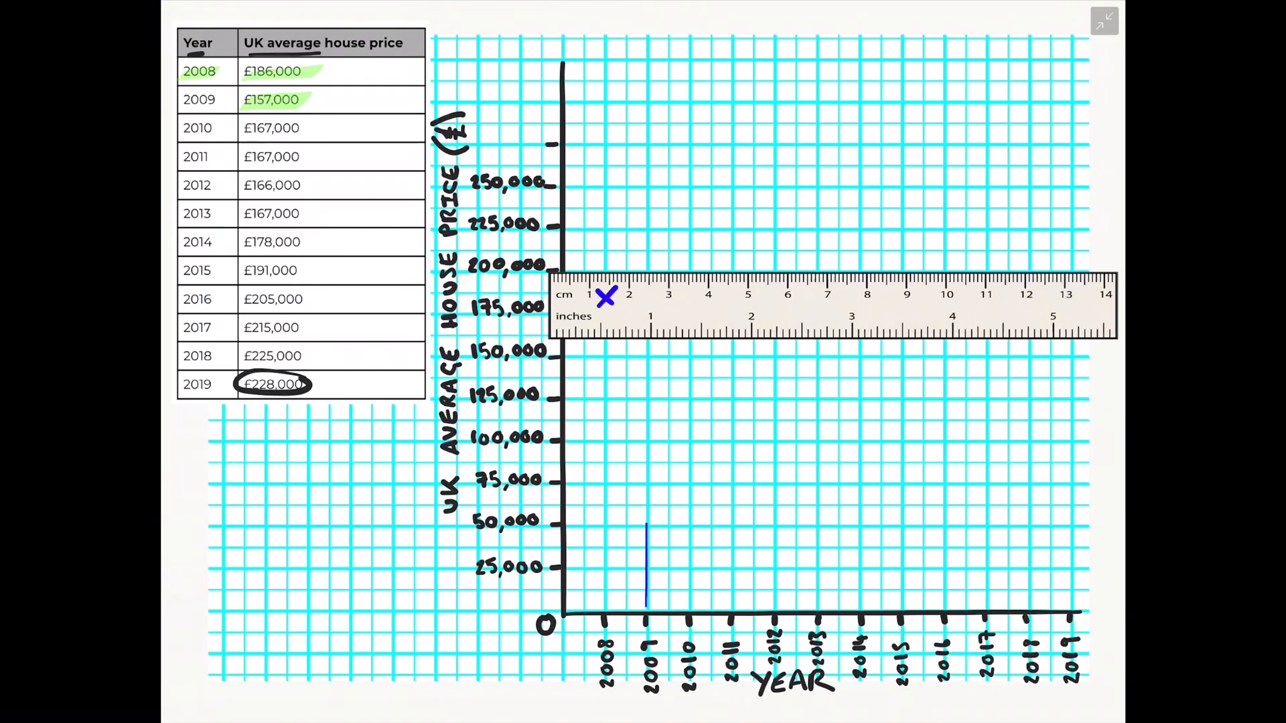
{"action": "left_click_drag", "start_coordinate": [645, 607], "coordinate": [645, 356]}
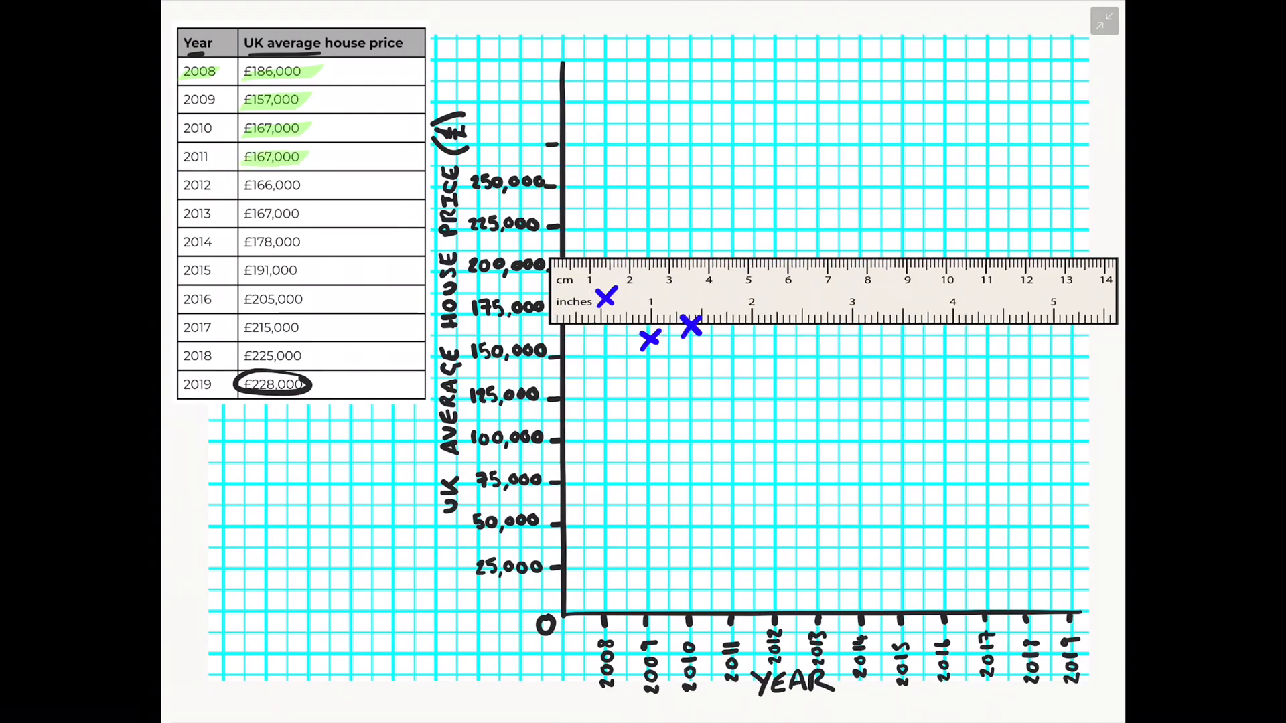
{"action": "left_click", "coordinate": [730, 327]}
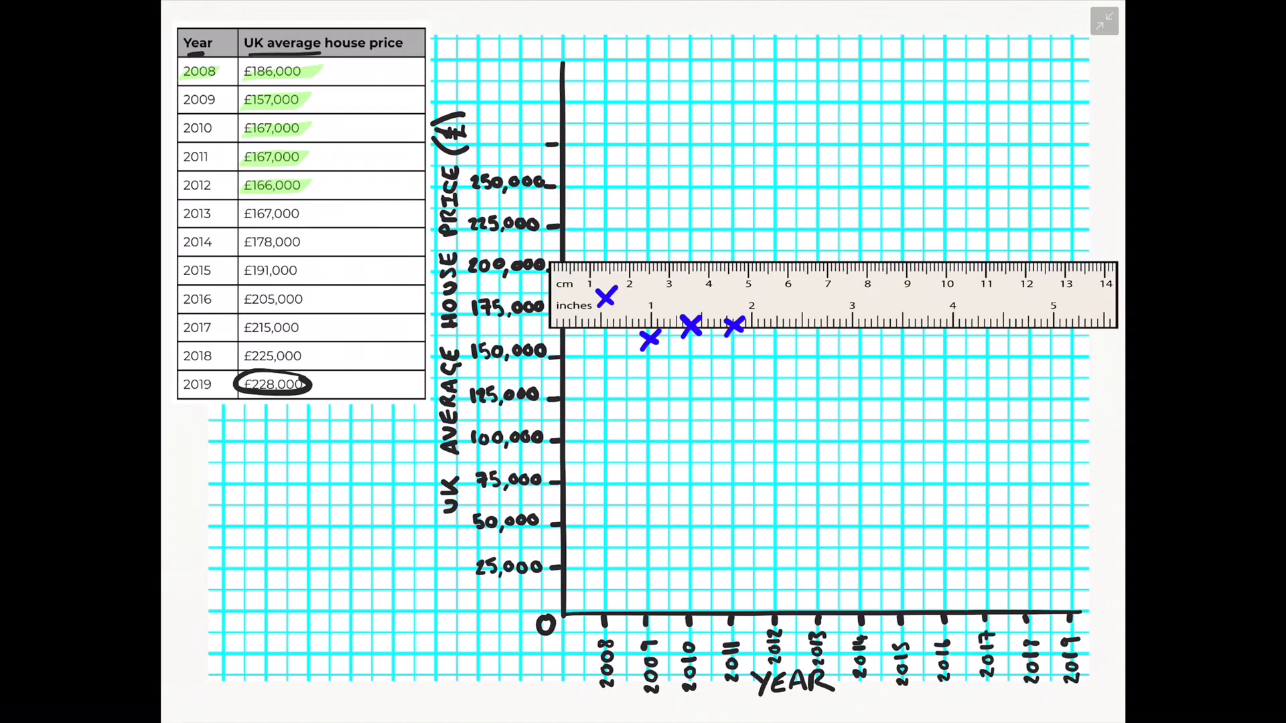
{"action": "left_click", "coordinate": [776, 332]}
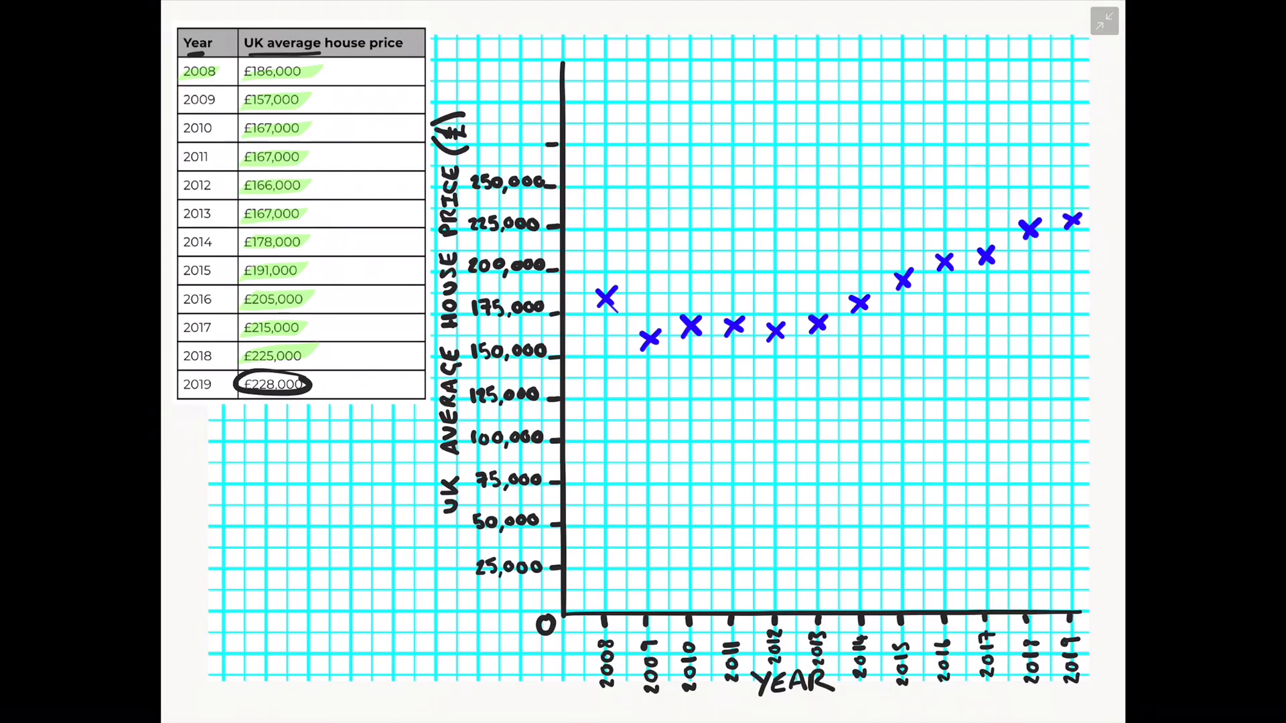
Draw a blue curve through the crosses from the early points on to 2019.
{"action": "left_click_drag", "start_coordinate": [607, 298], "coordinate": [697, 328]}
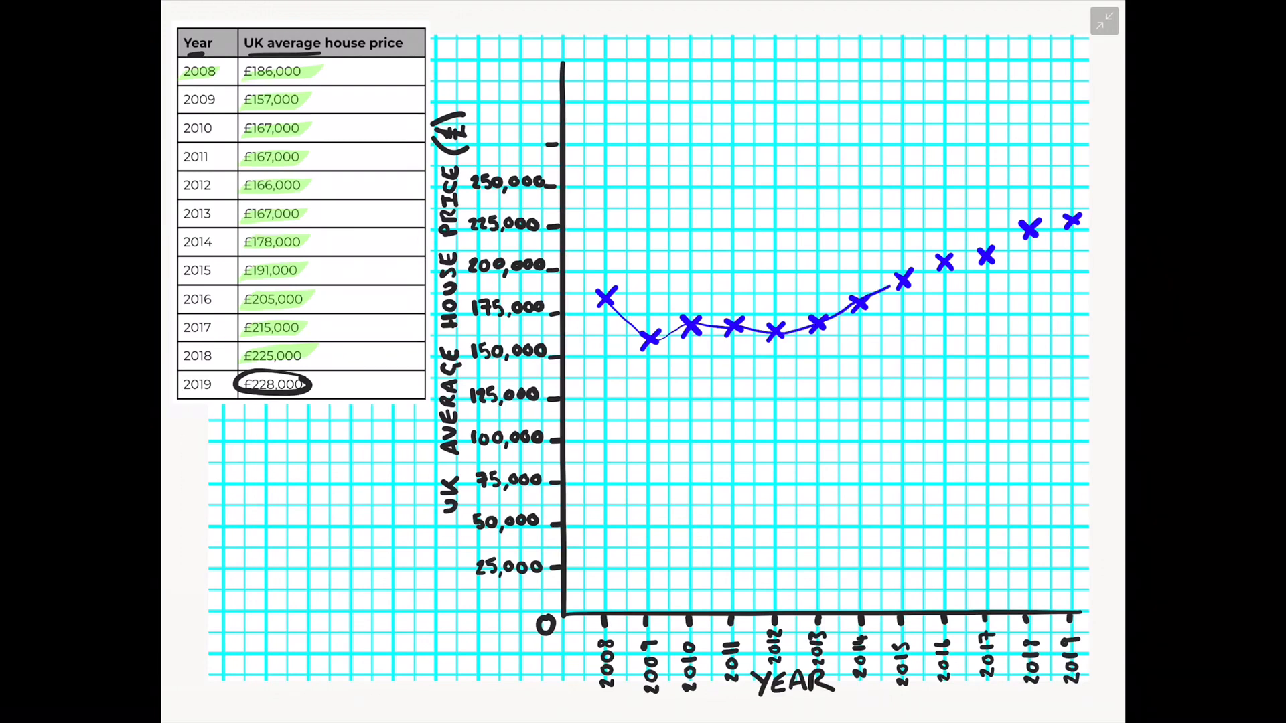
{"action": "left_click_drag", "start_coordinate": [889, 282], "coordinate": [973, 261]}
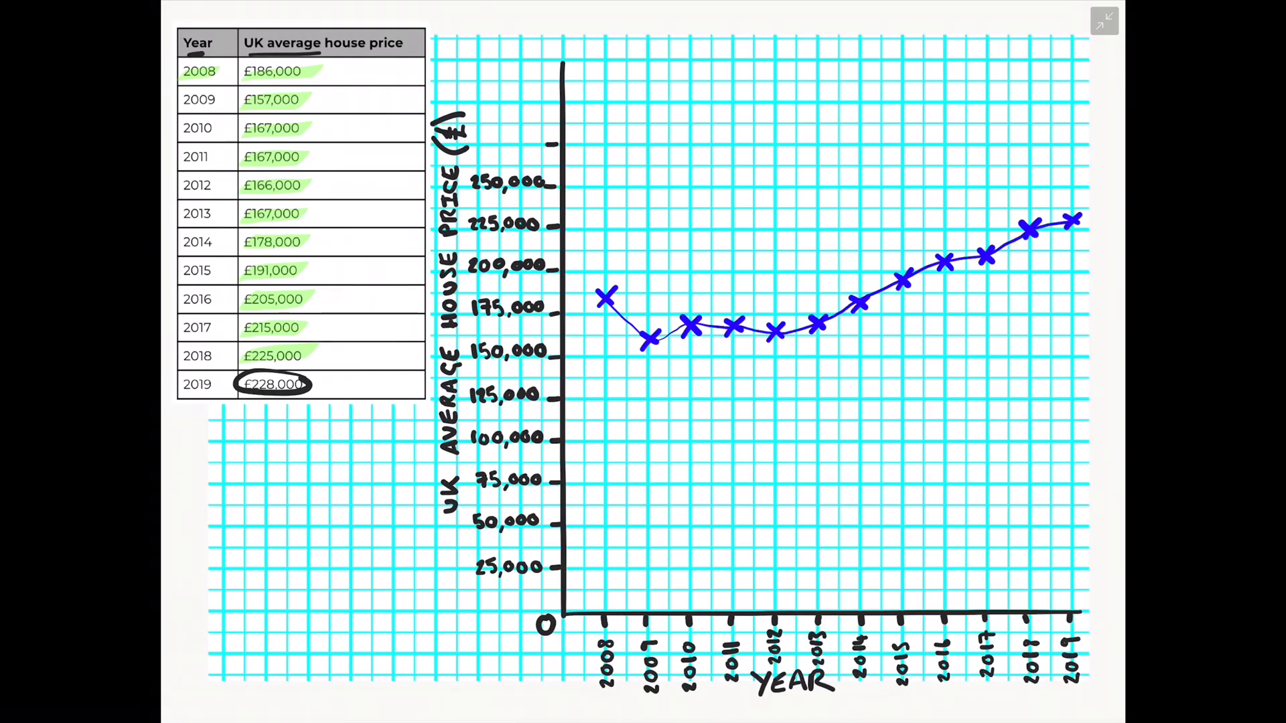
Handwrite the title 'A LINE GRAPH TO SHOW UK AVERAGE HOUSE PRICES, 2008 - 2019' at the top.
{"action": "type", "text": "A LINE GRAPH TO SHOW UK AVERAGE HOUSE PRICES, 2008 - 2019"}
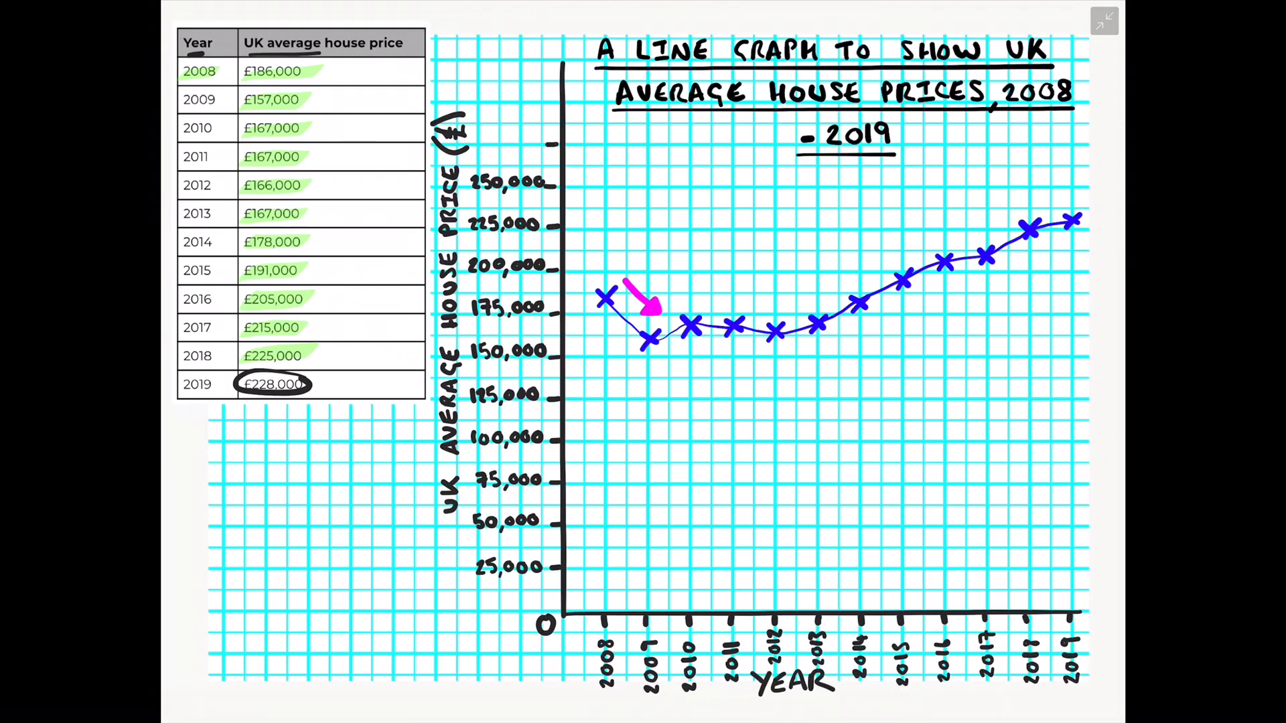
Draw a flat pink arrow under 2010–2012, a rising arrow under 2013–2016, and a dark stroke above the curve.
{"action": "left_click_drag", "start_coordinate": [695, 353], "coordinate": [722, 352]}
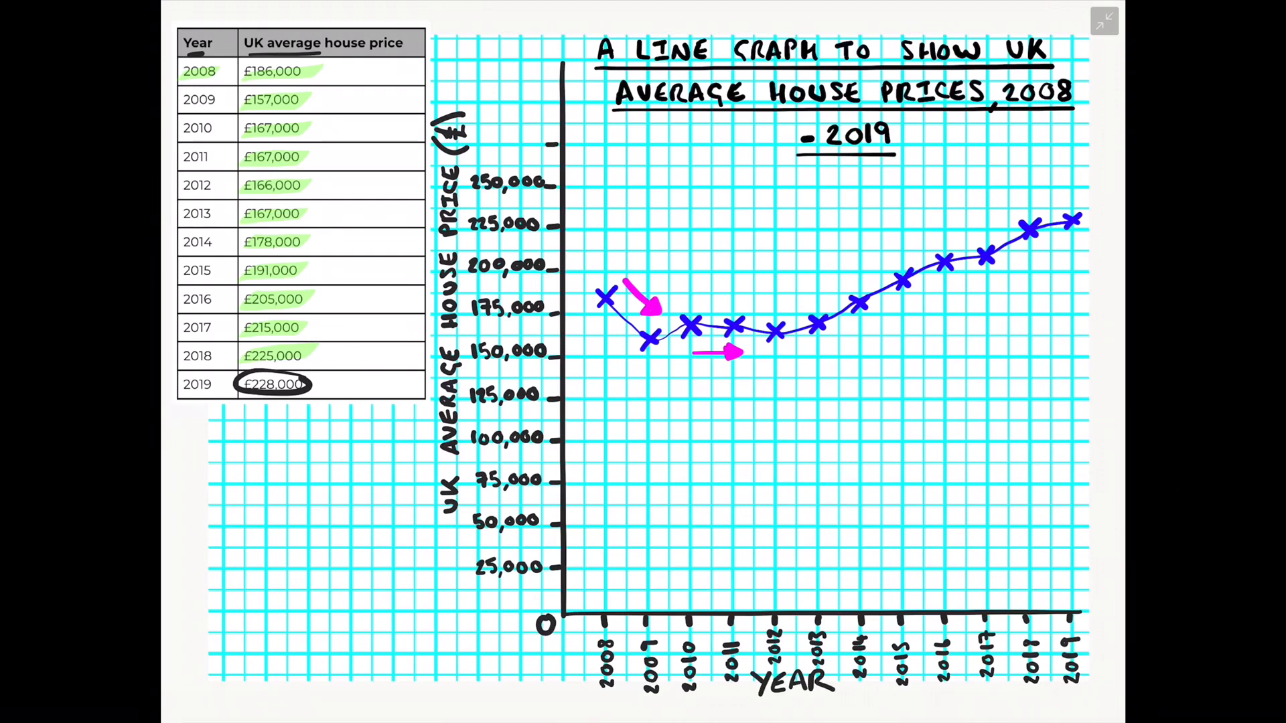
{"action": "left_click_drag", "start_coordinate": [824, 350], "coordinate": [943, 290]}
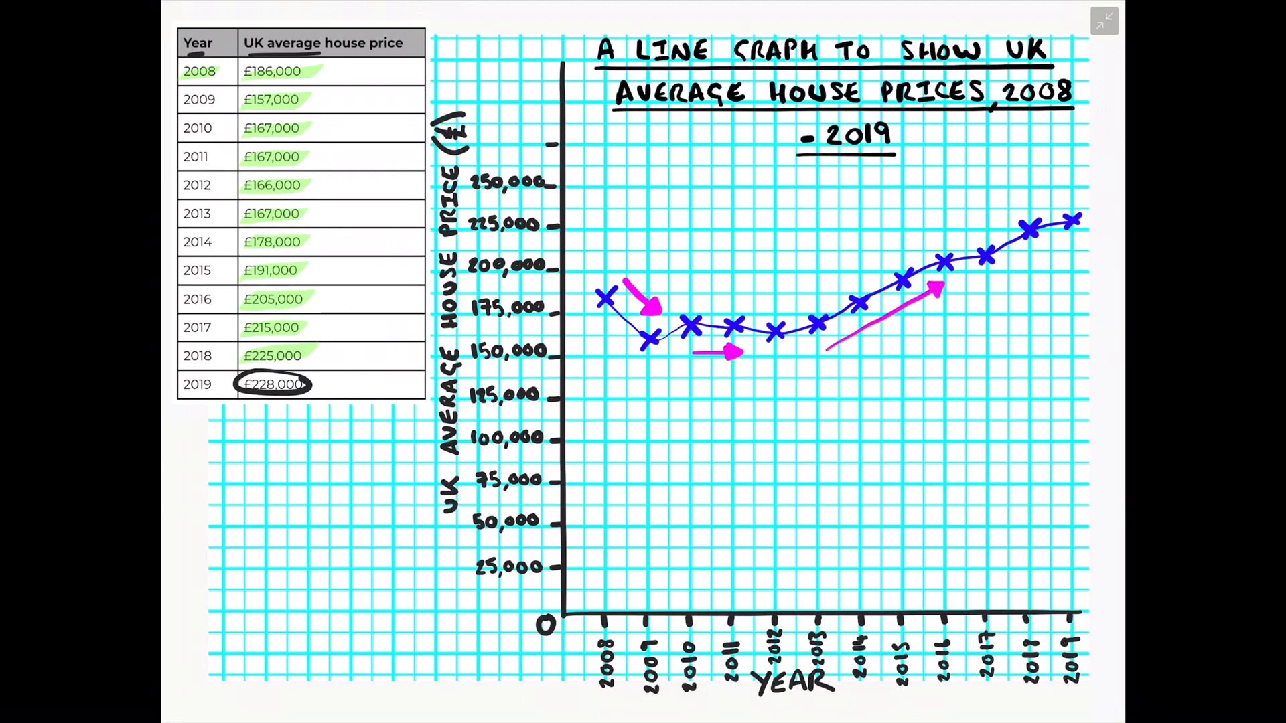
{"action": "left_click_drag", "start_coordinate": [652, 283], "coordinate": [808, 251]}
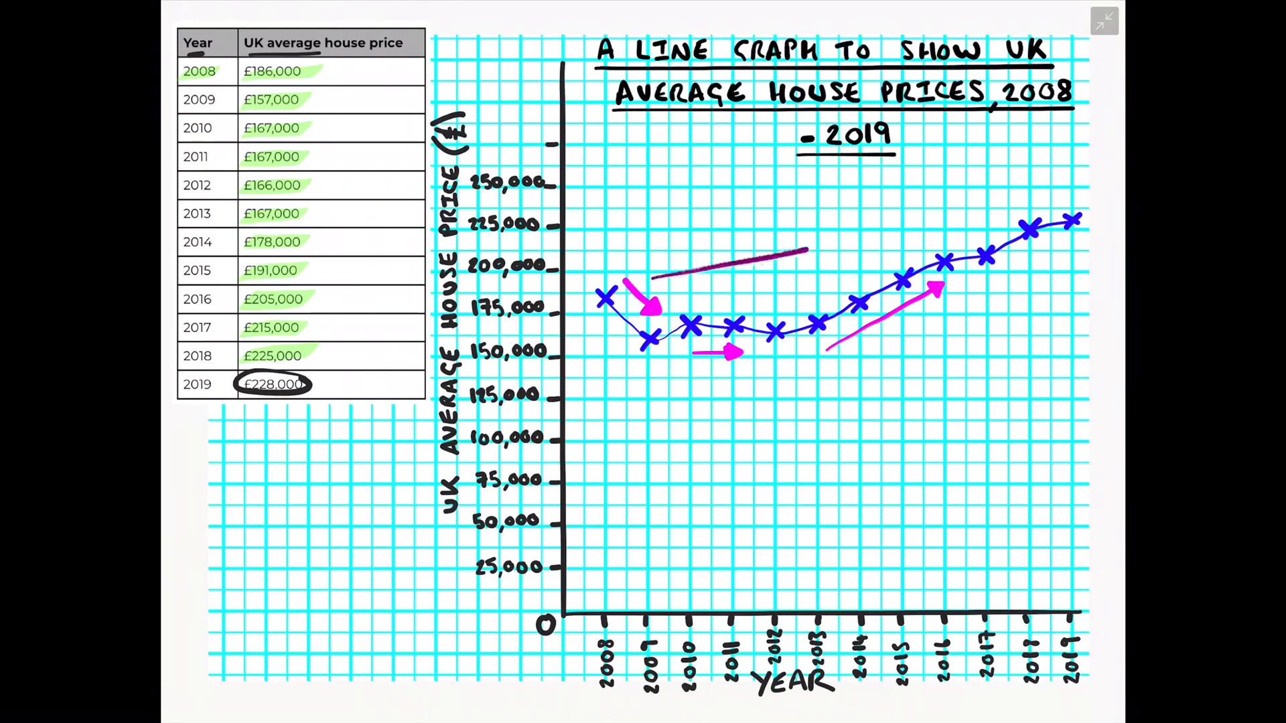